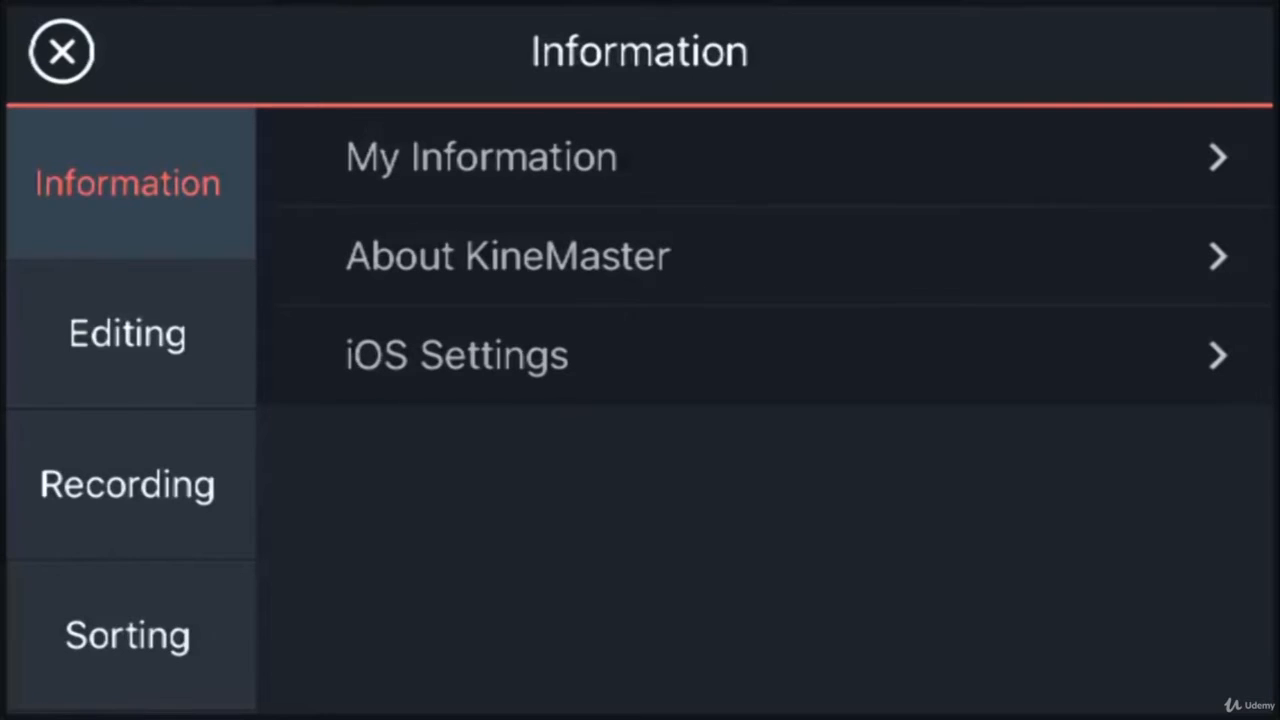
Open the Editing preferences and review the 4.5-second photo and layer durations.
left_click(127, 333)
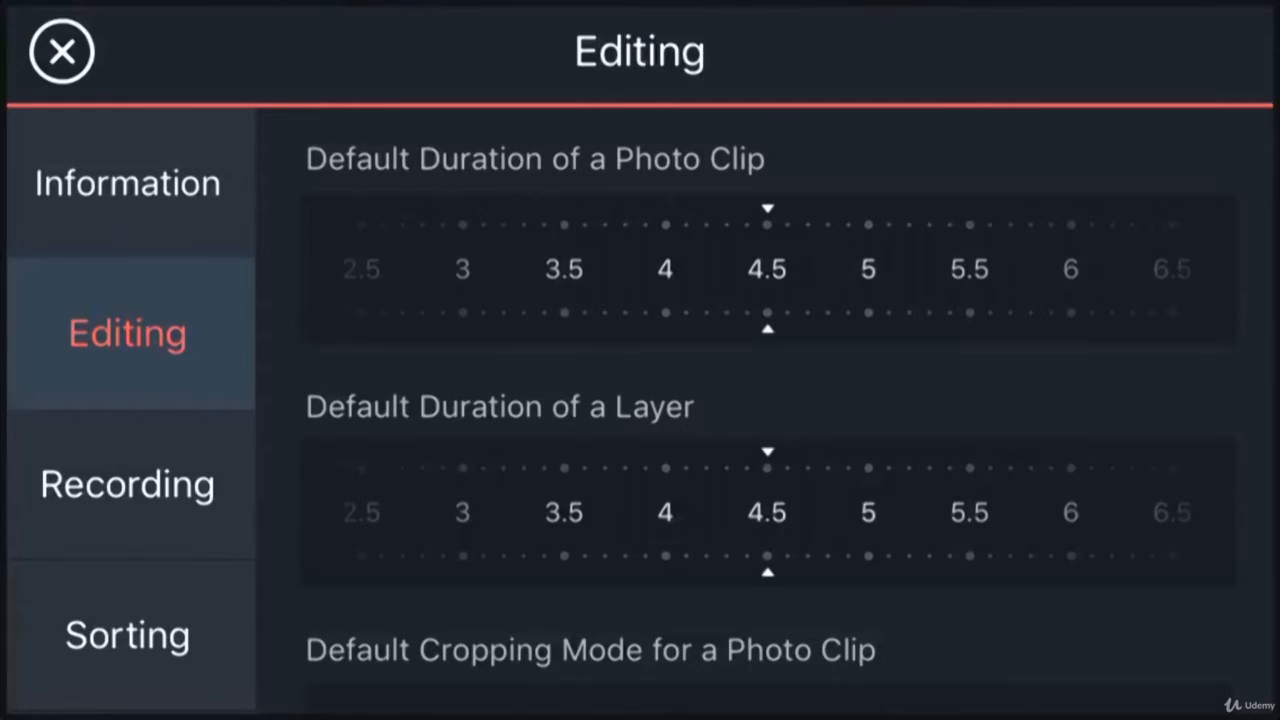
scroll("down", 3)
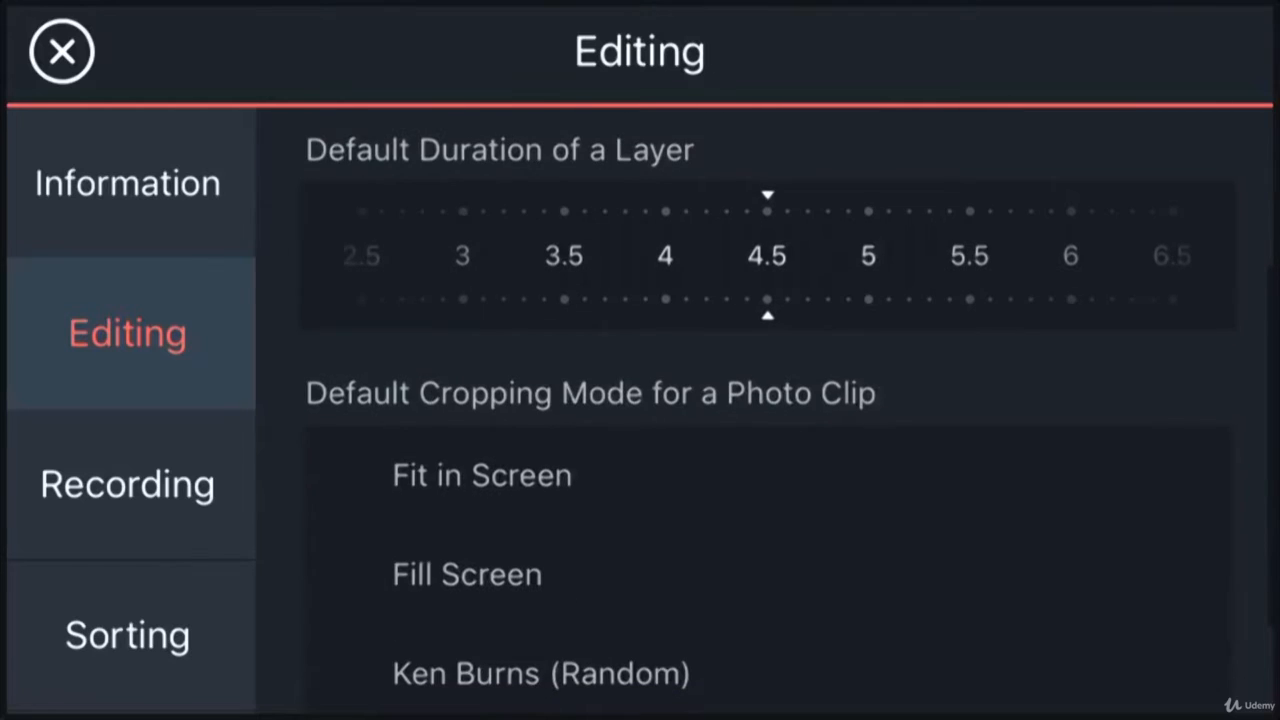
scroll("down", 3)
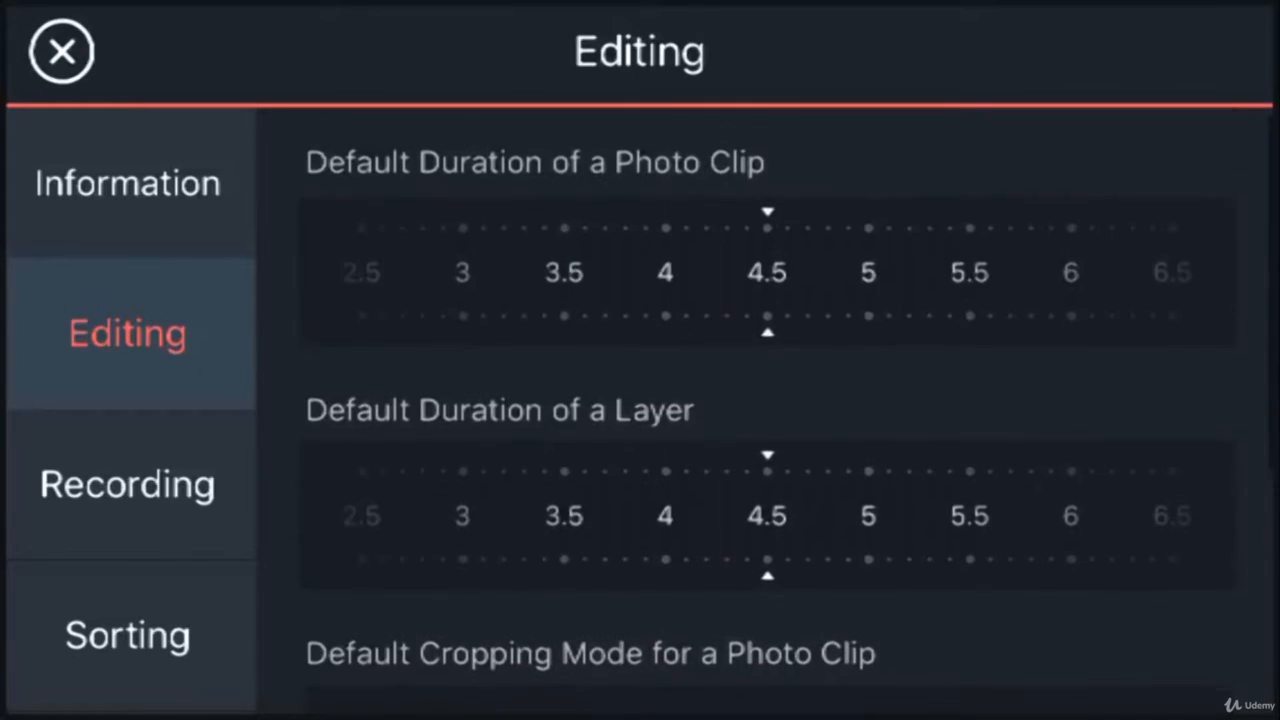
scroll("down", 3)
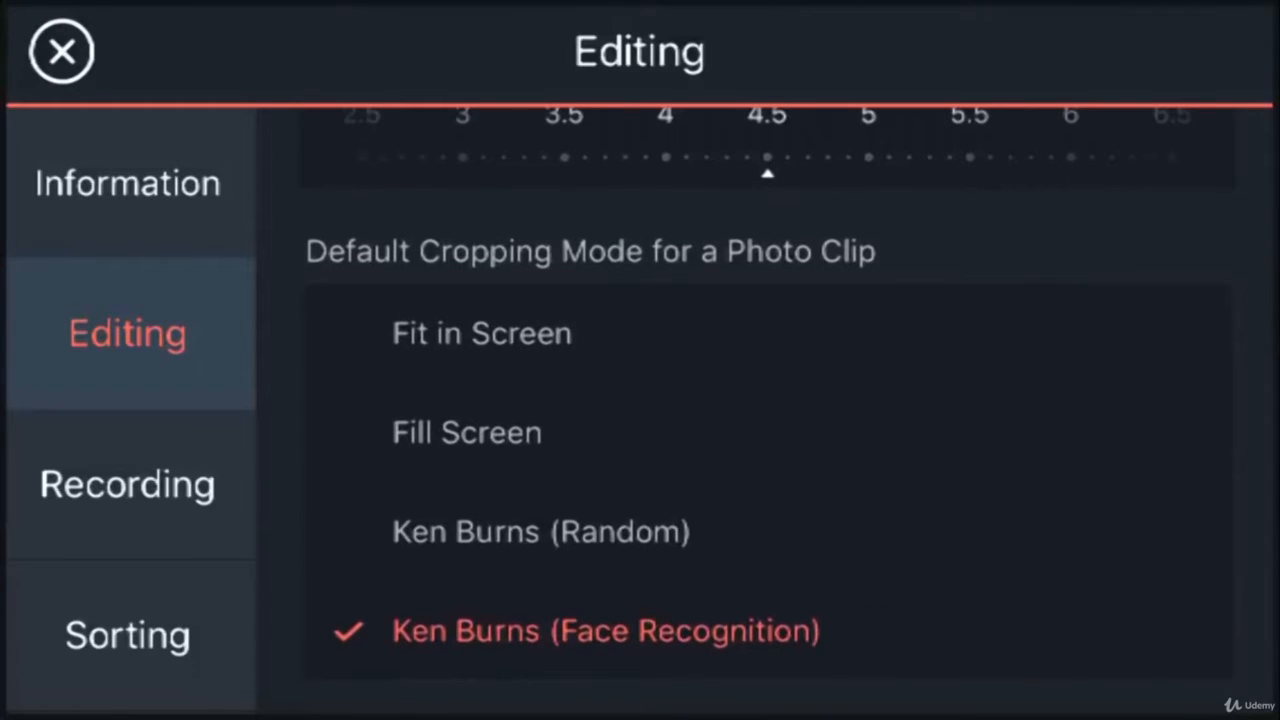
Try the photo clip cropping modes and finish on Fit in Screen.
left_click(481, 333)
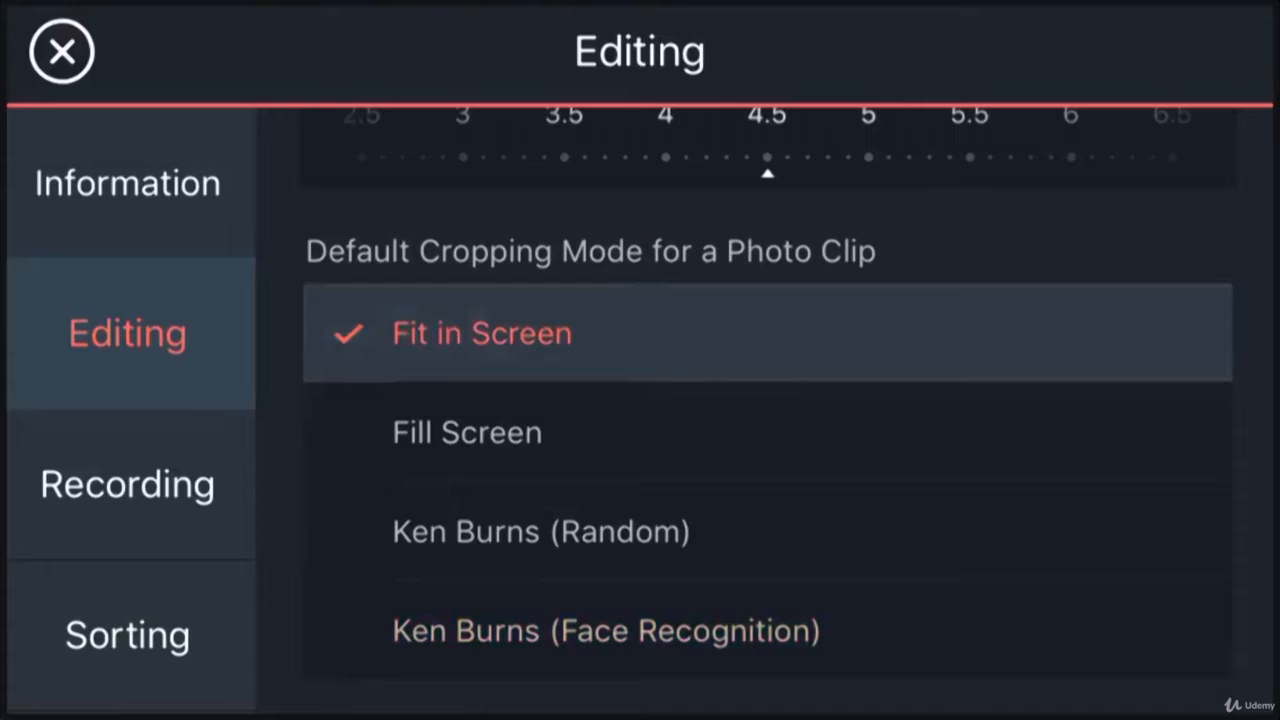
left_click(540, 531)
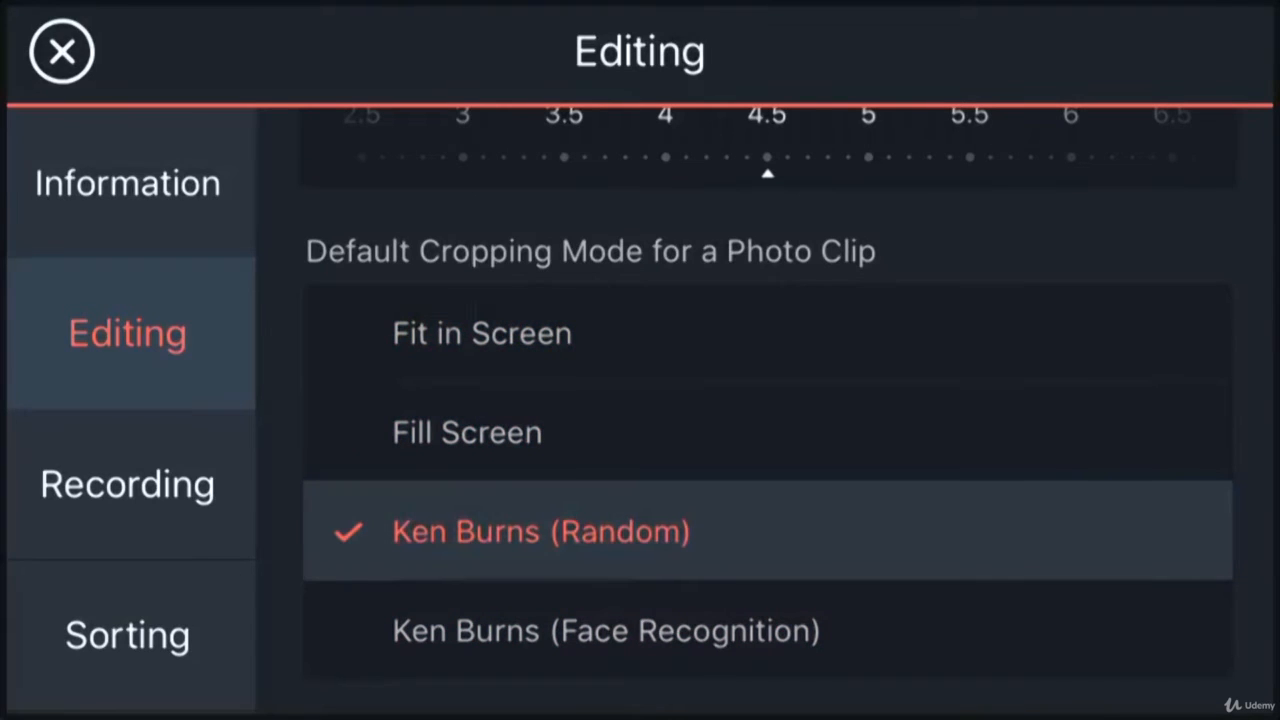
left_click(605, 630)
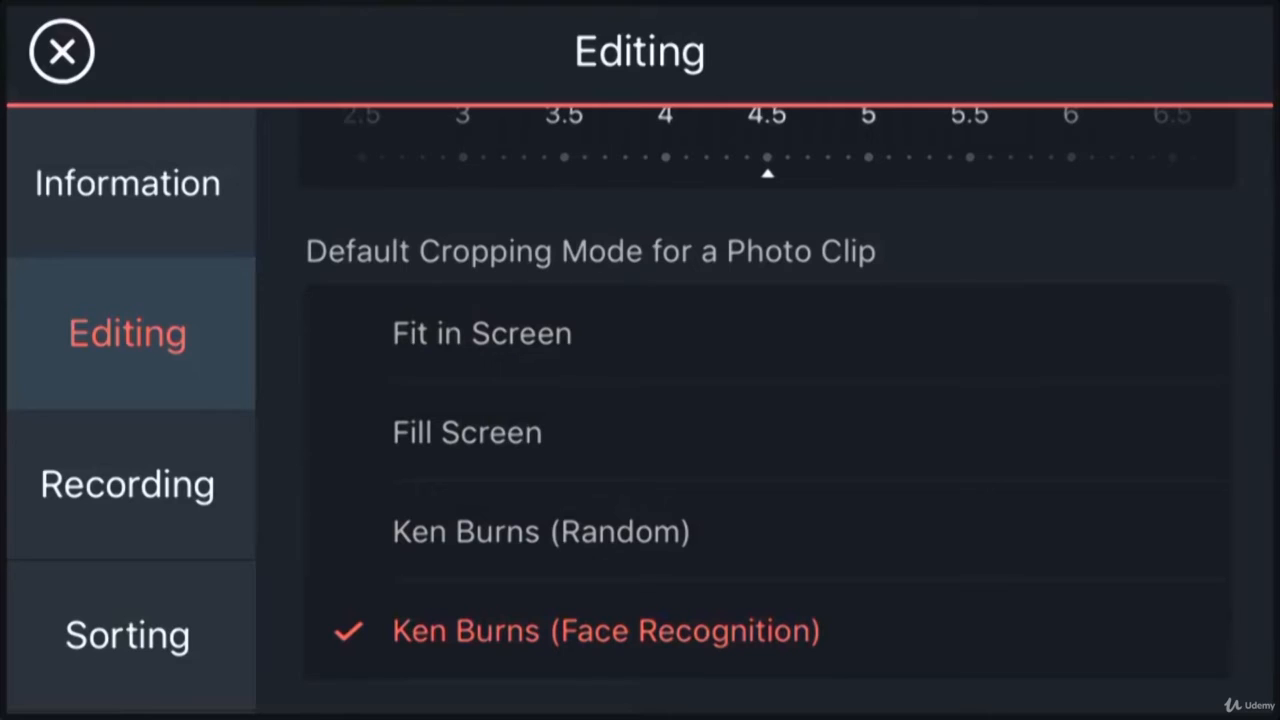
left_click(480, 333)
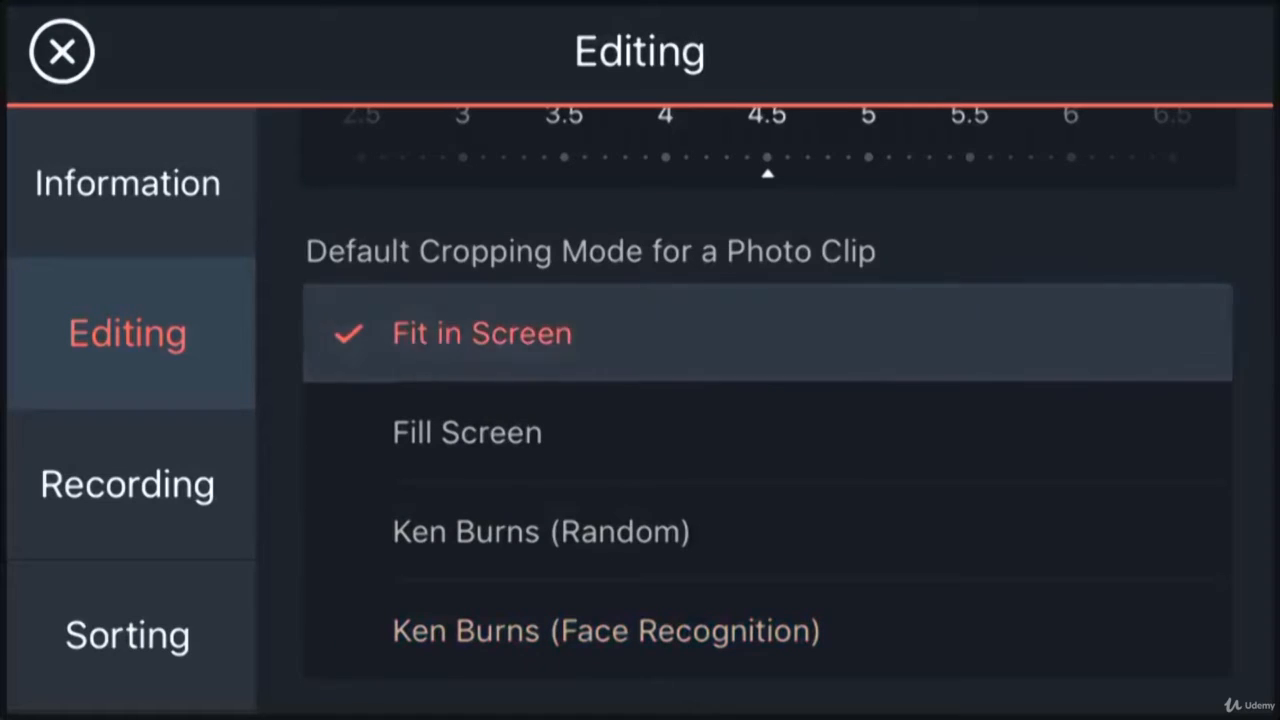
left_click(466, 432)
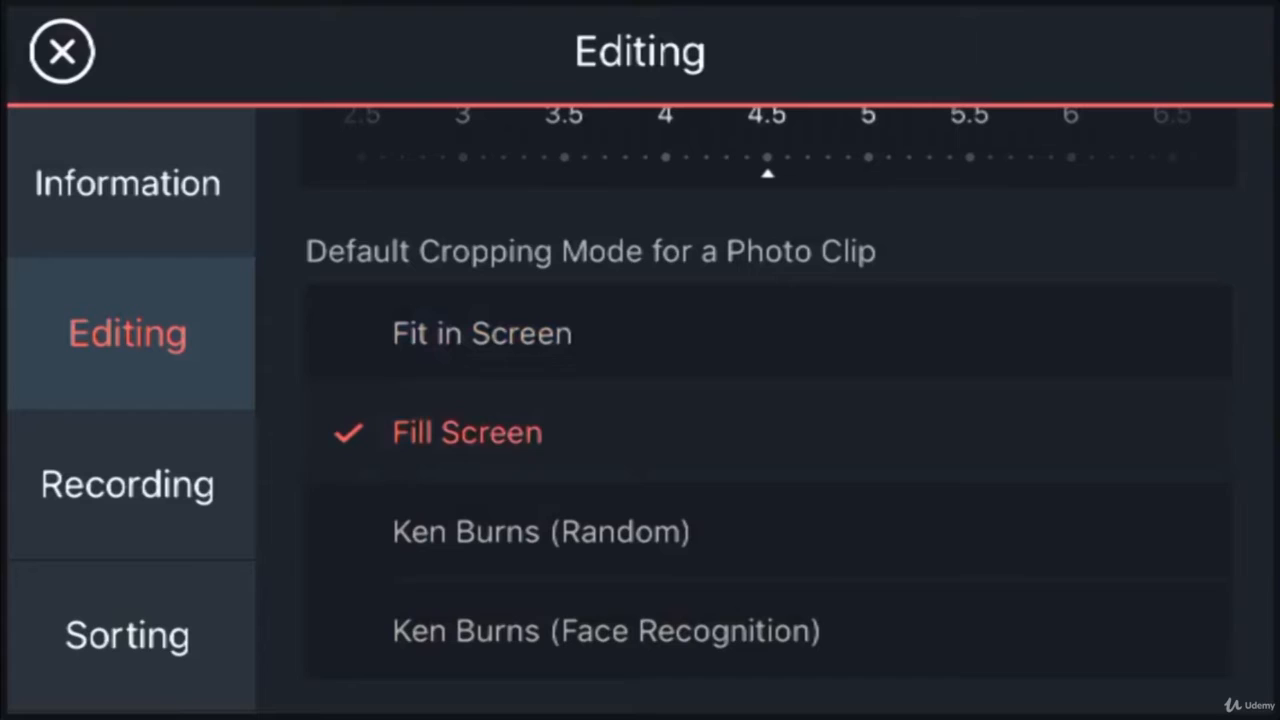
left_click(606, 630)
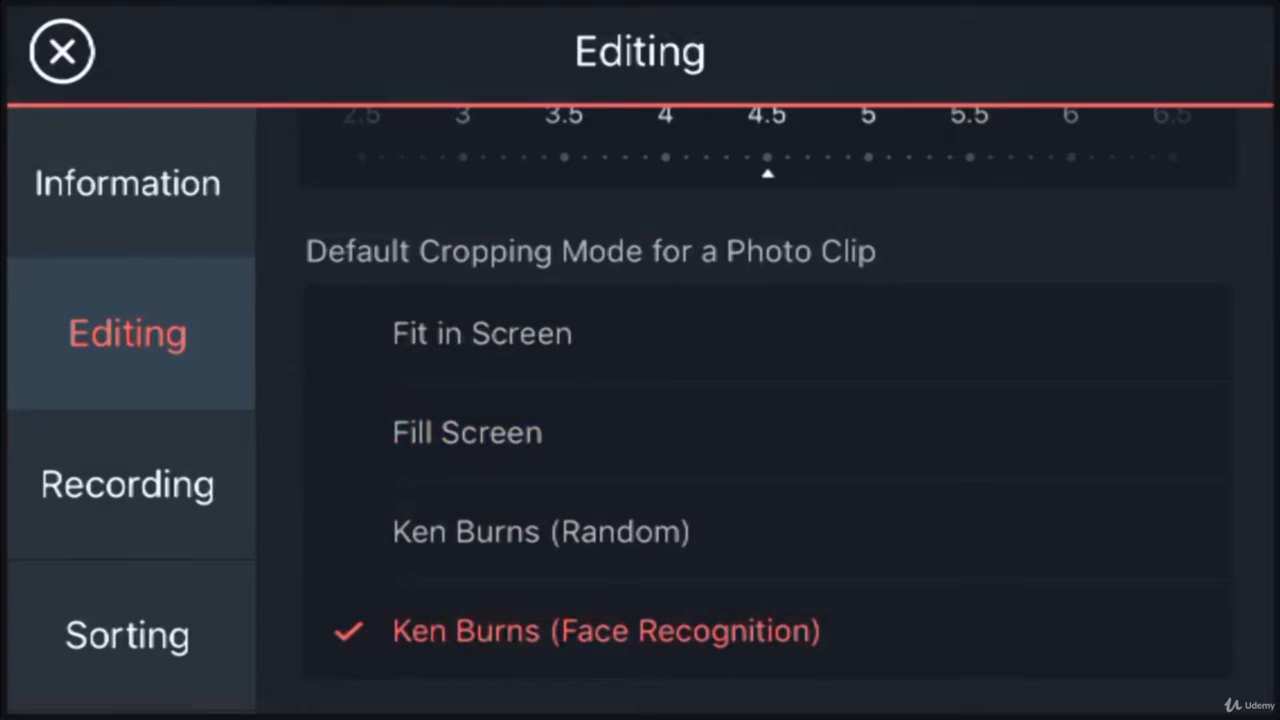
left_click(481, 333)
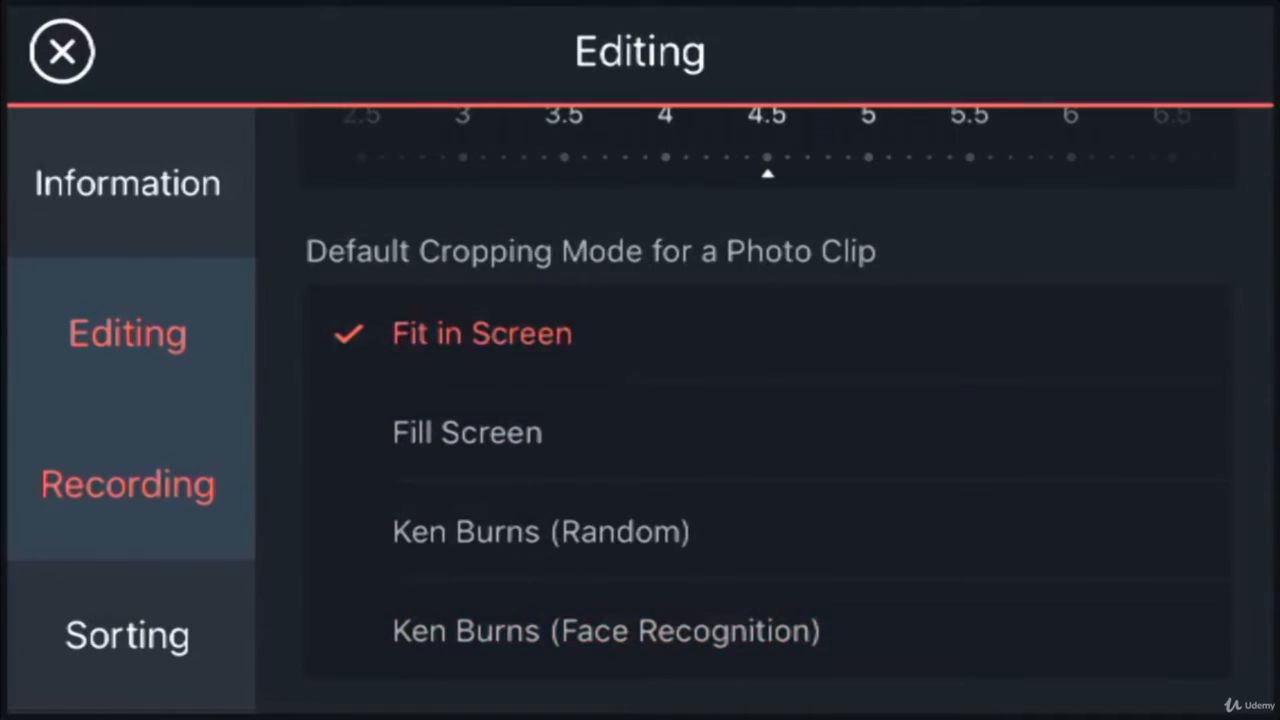
View the Sorting preferences, close Settings, and start a new project.
left_click(127, 634)
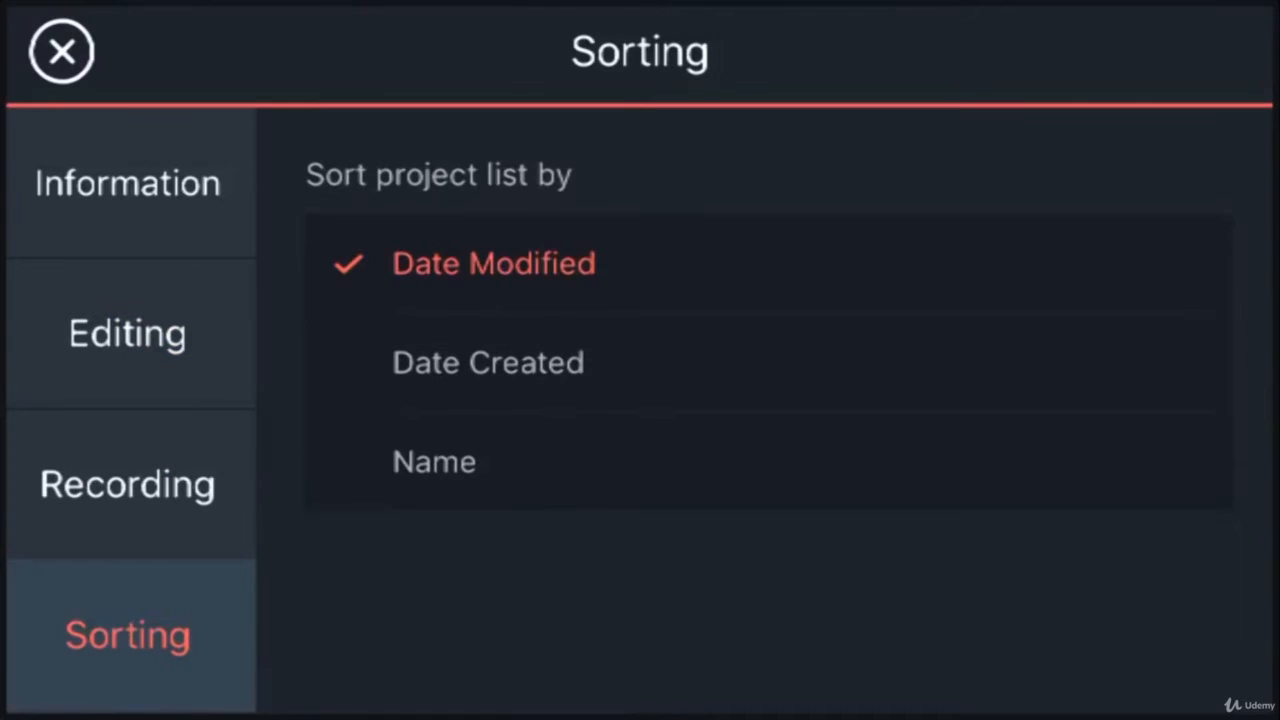
left_click(60, 51)
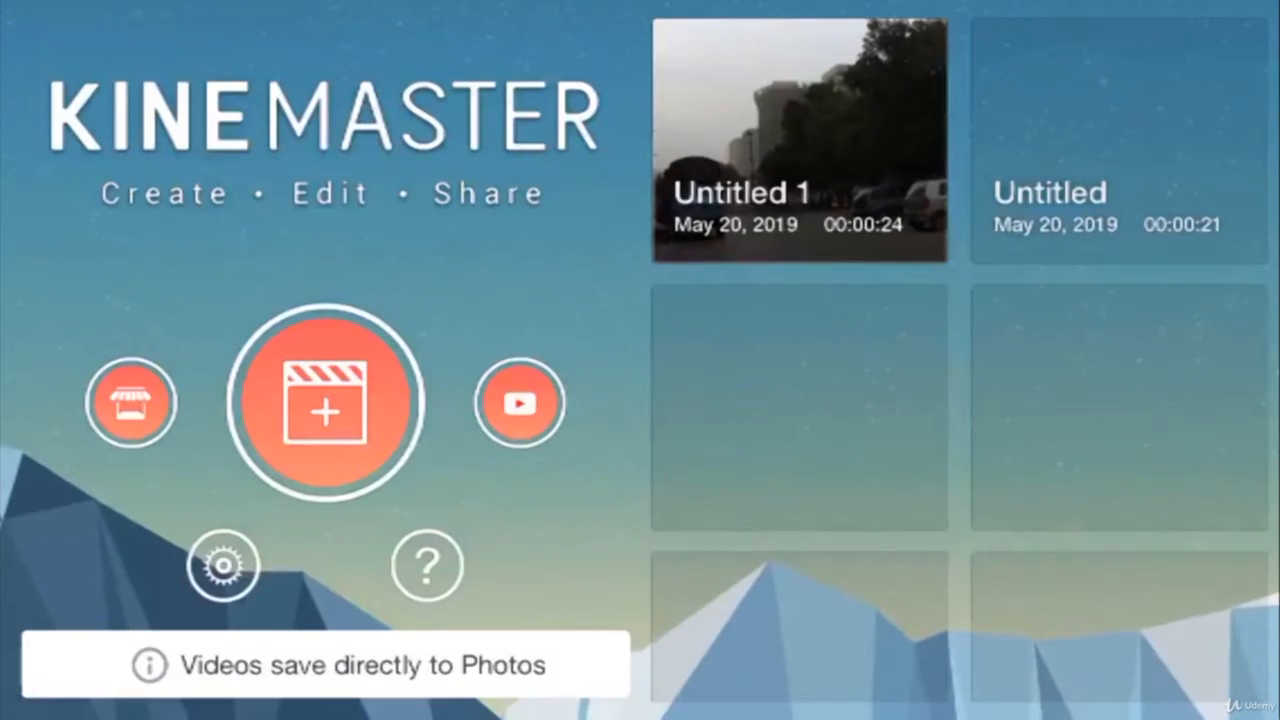
left_click(322, 403)
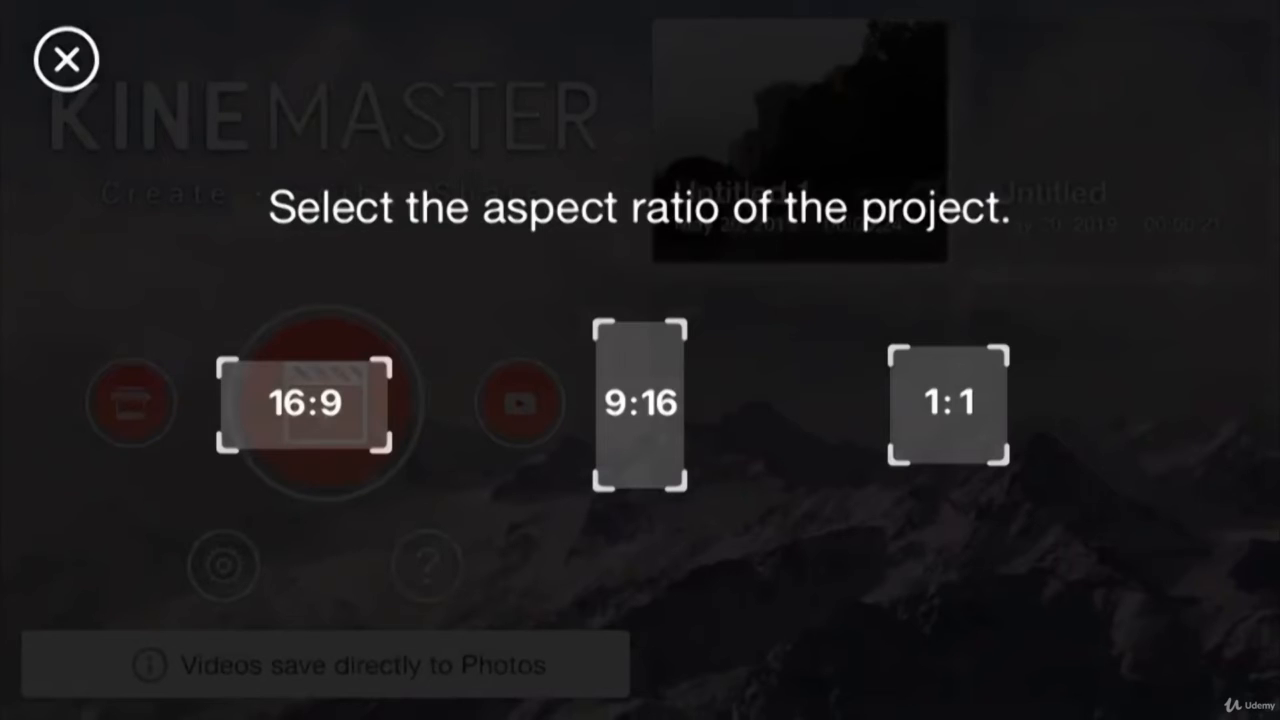
Create a 16:9 project, restarting it once, and open its Project Settings.
left_click(305, 404)
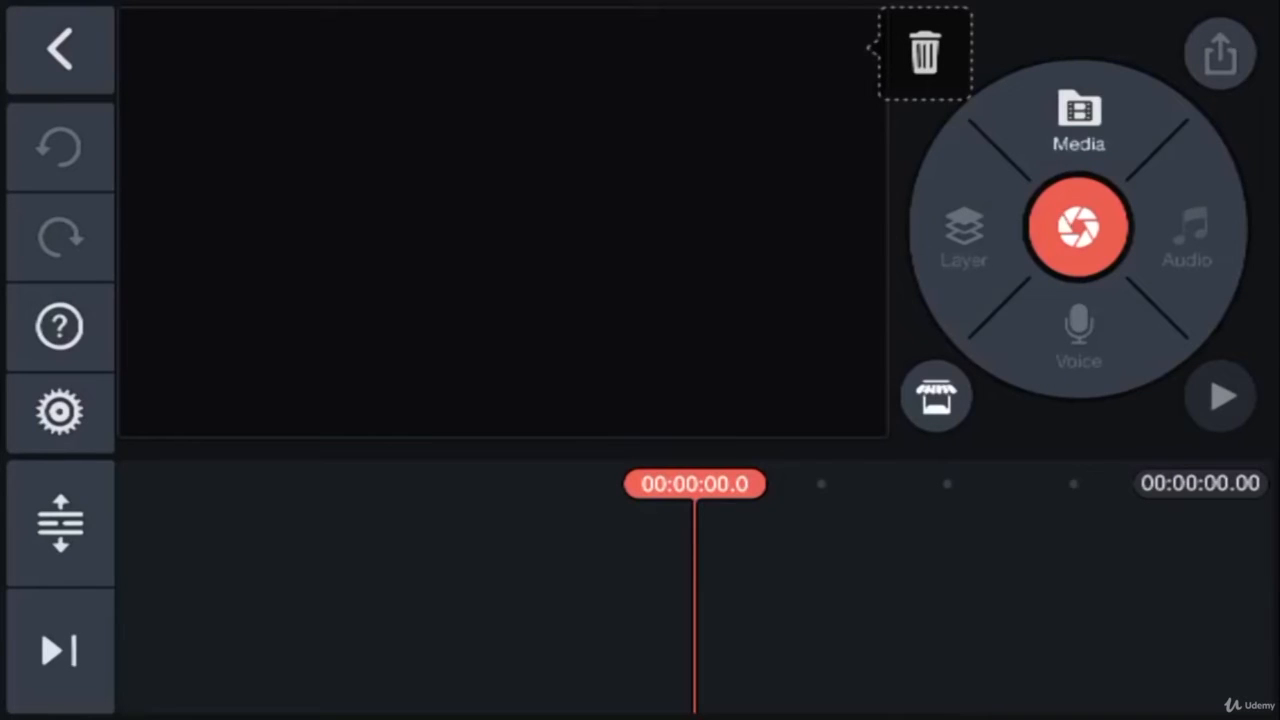
left_click(58, 49)
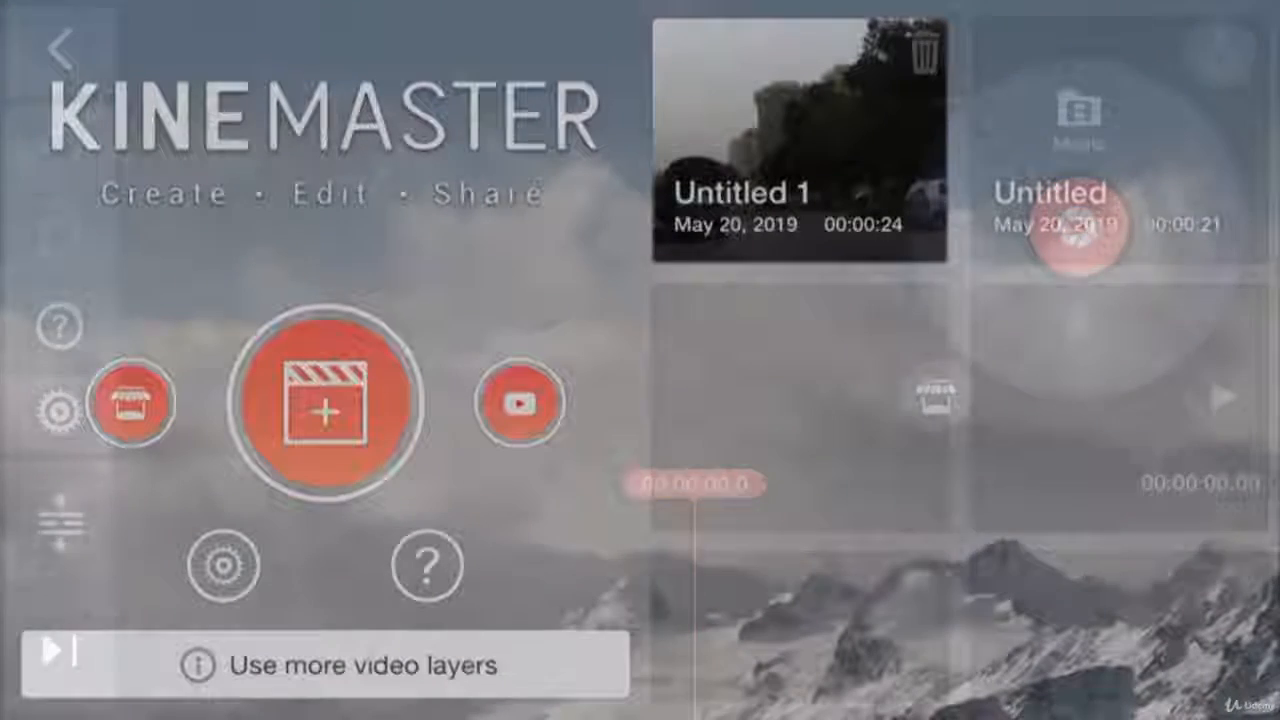
left_click(335, 403)
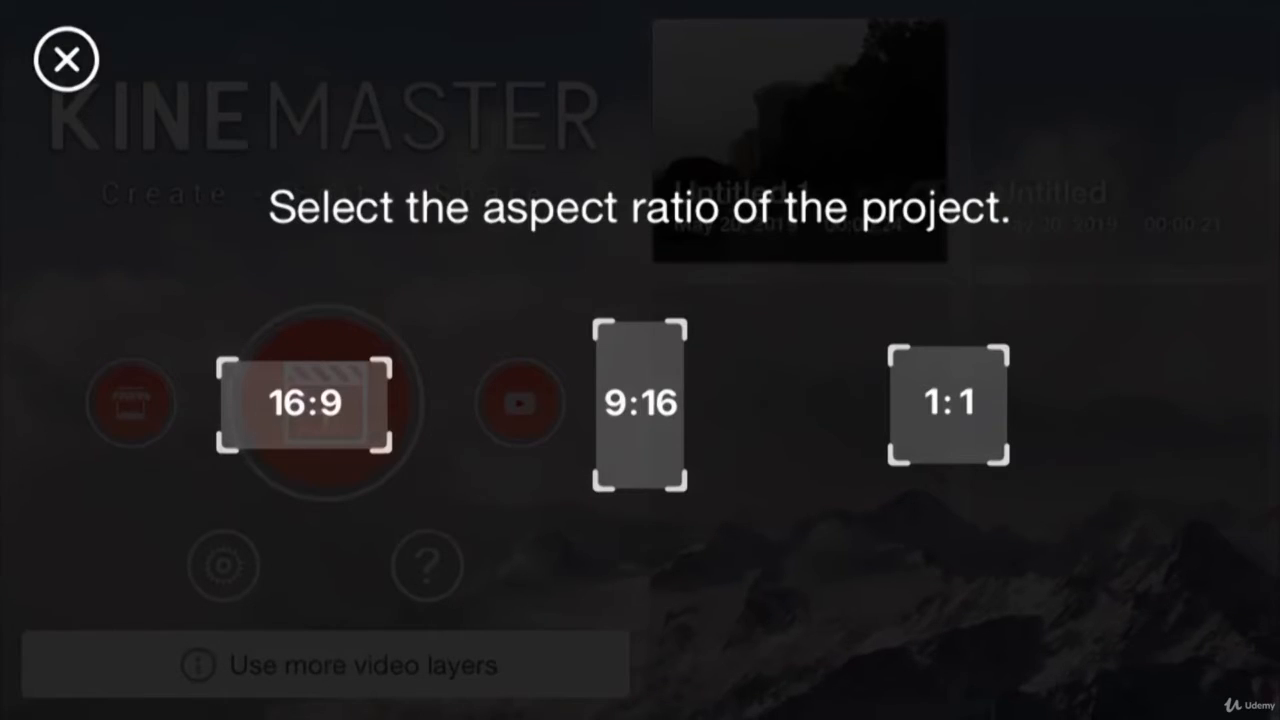
left_click(305, 404)
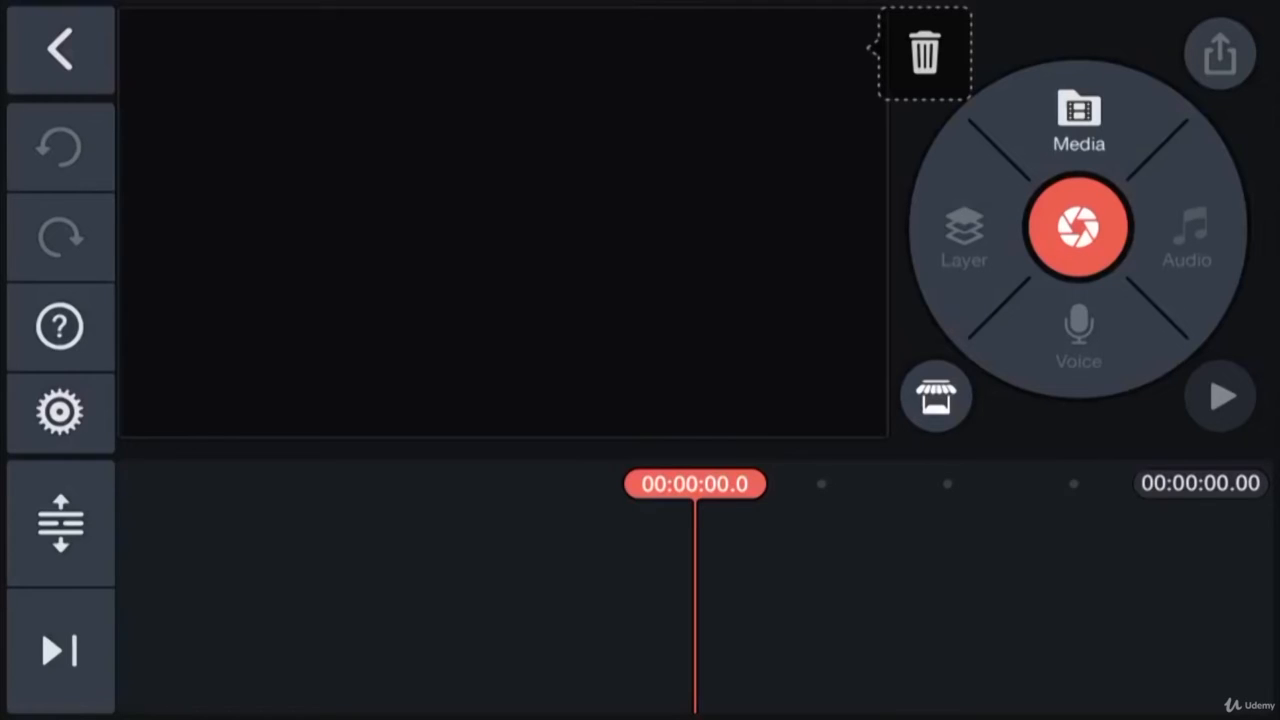
left_click(59, 326)
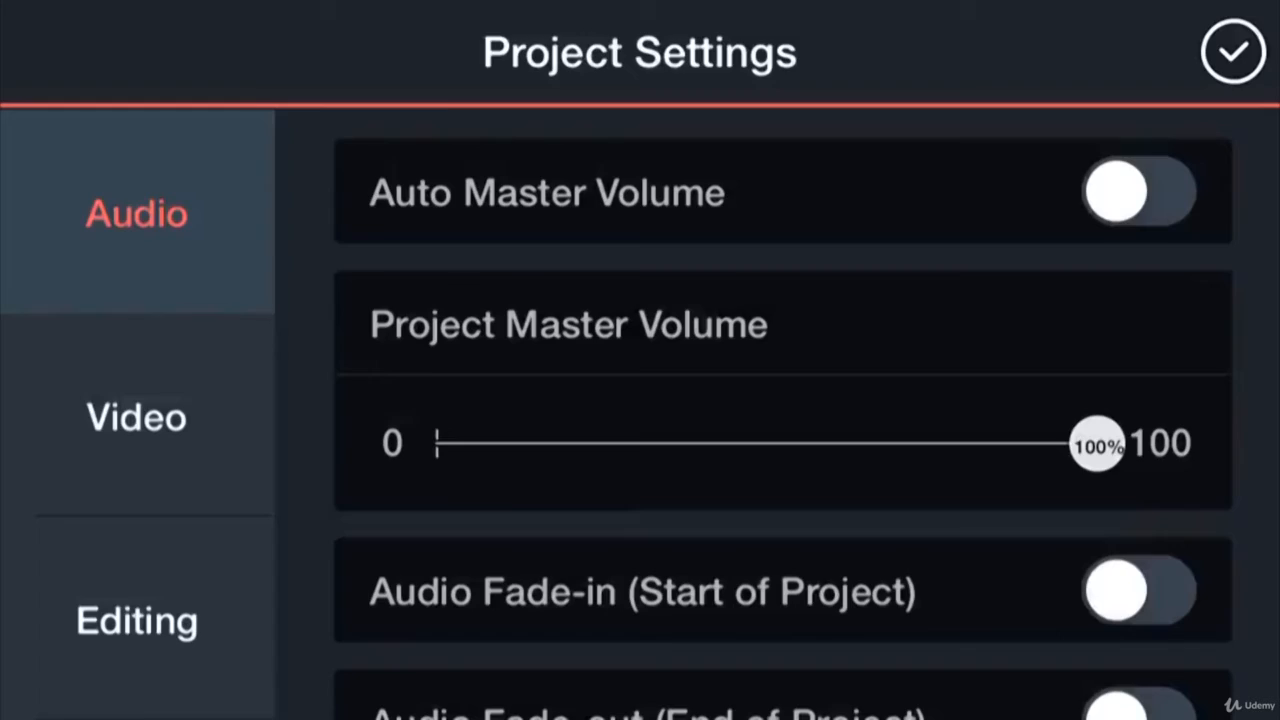
Confirm Project Settings with the checkmark to return to the empty 16:9 editor.
left_click(1233, 52)
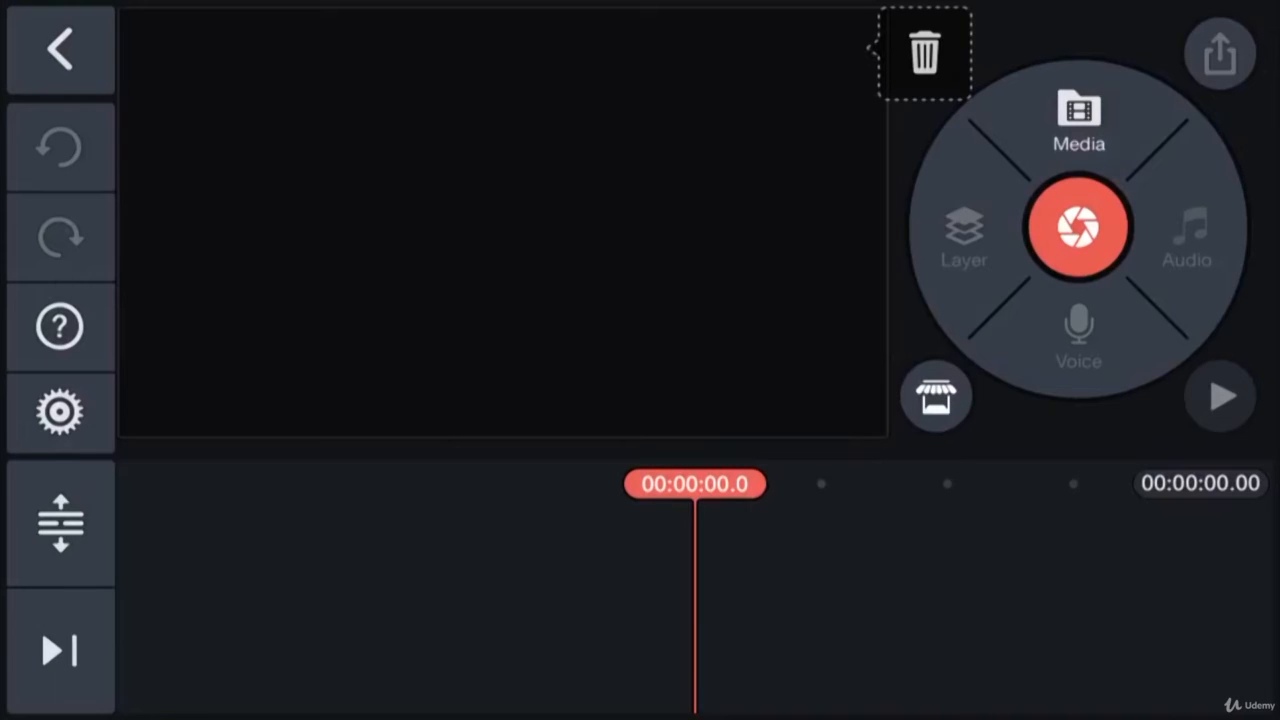
Dismiss the Media browser's no-network alert and launch the in-app camera.
left_click(1079, 120)
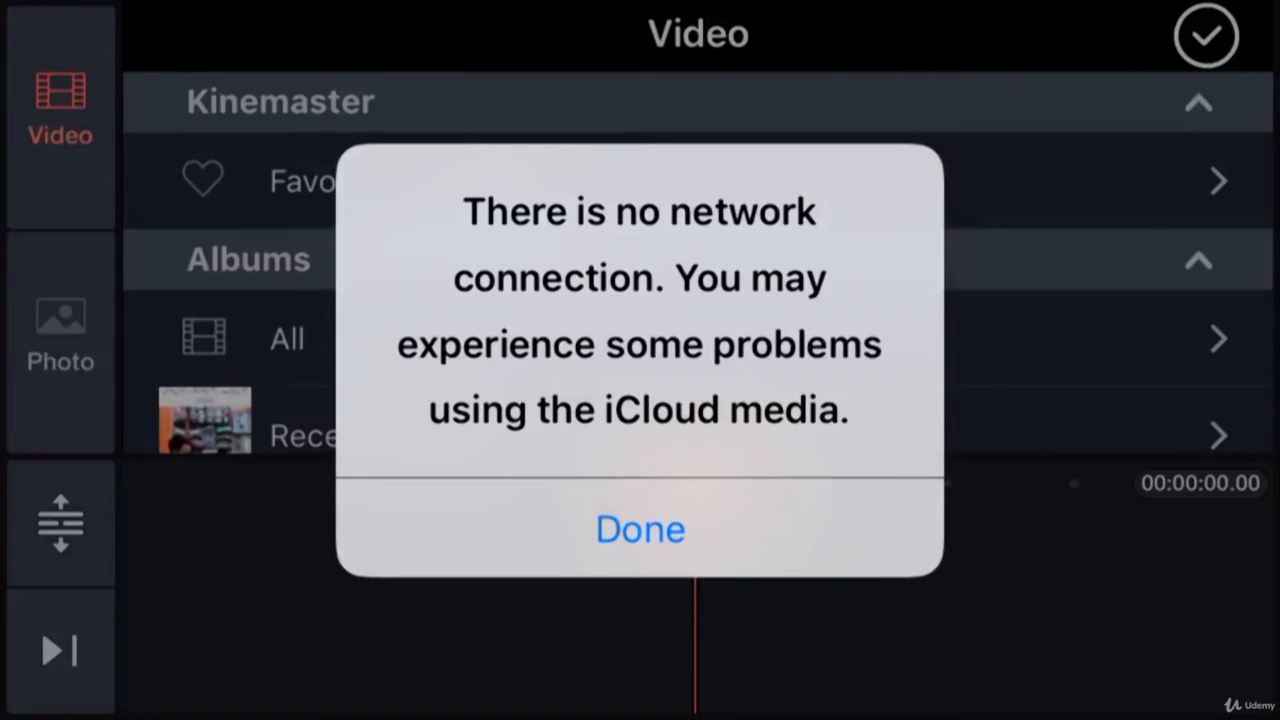
left_click(639, 528)
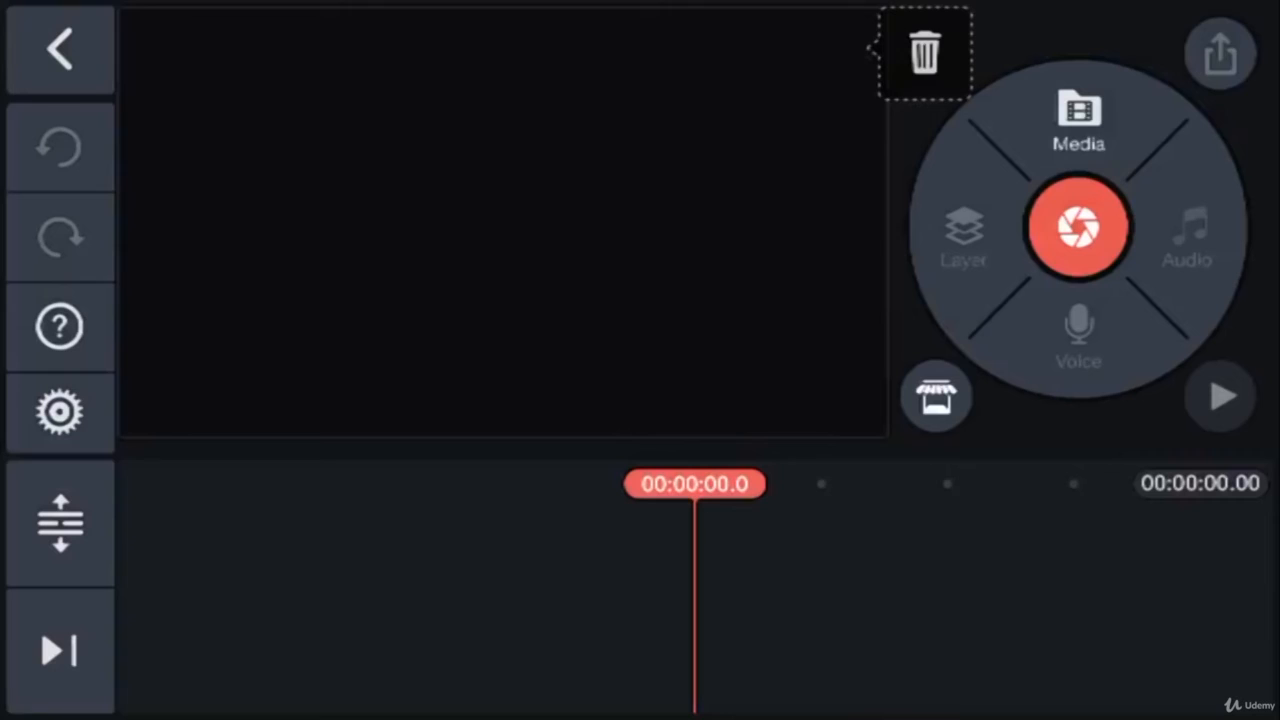
left_click(1078, 227)
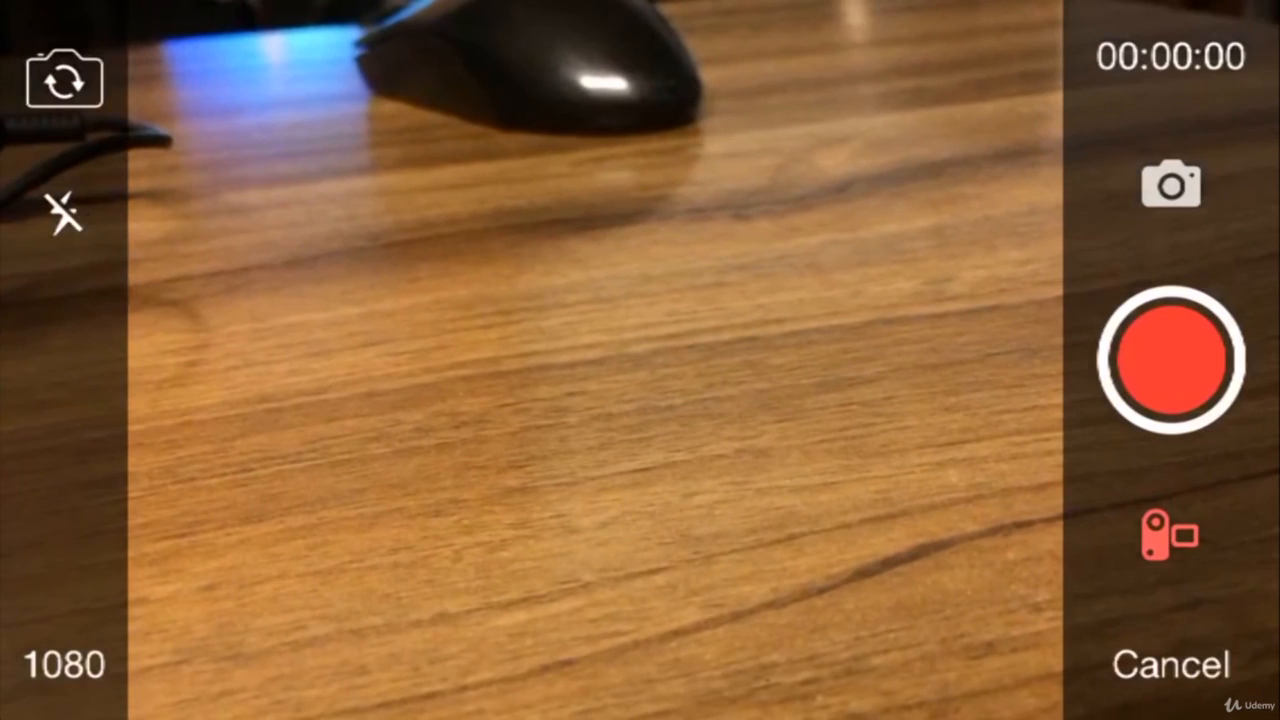
Capture the desk shot, insert it into the timeline, and dismiss the Premium popup.
left_click(1170, 185)
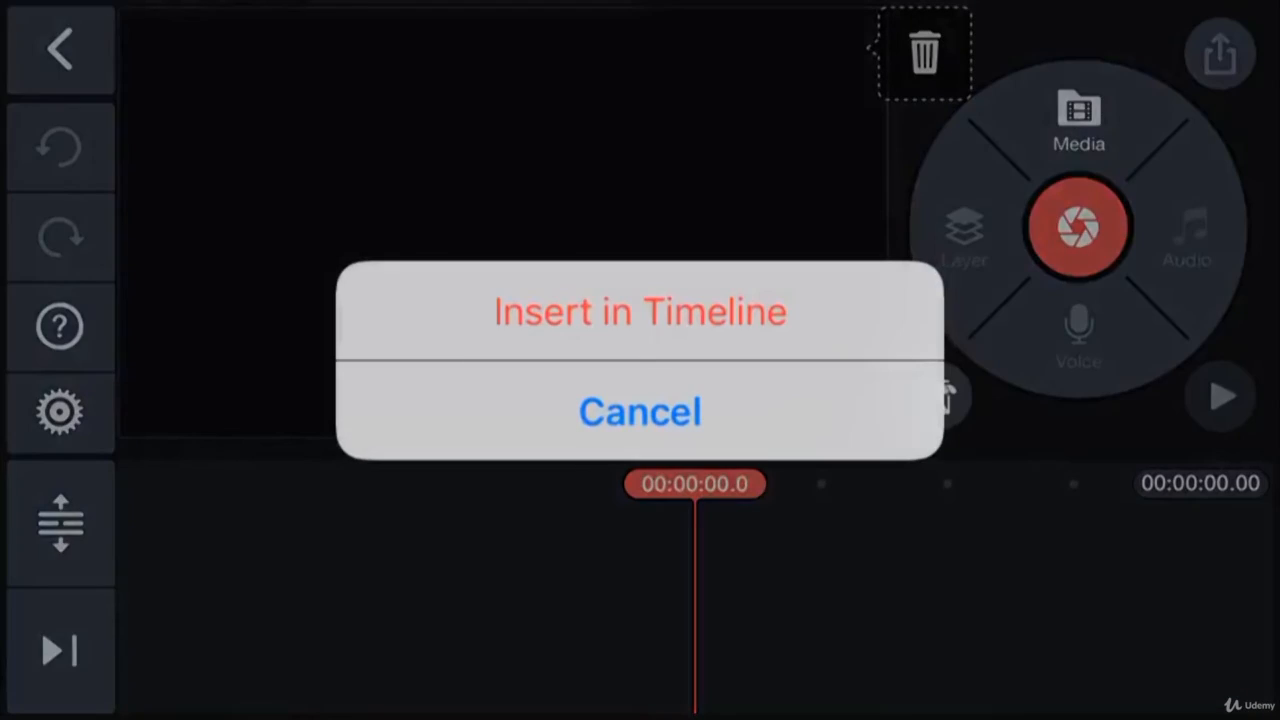
left_click(640, 311)
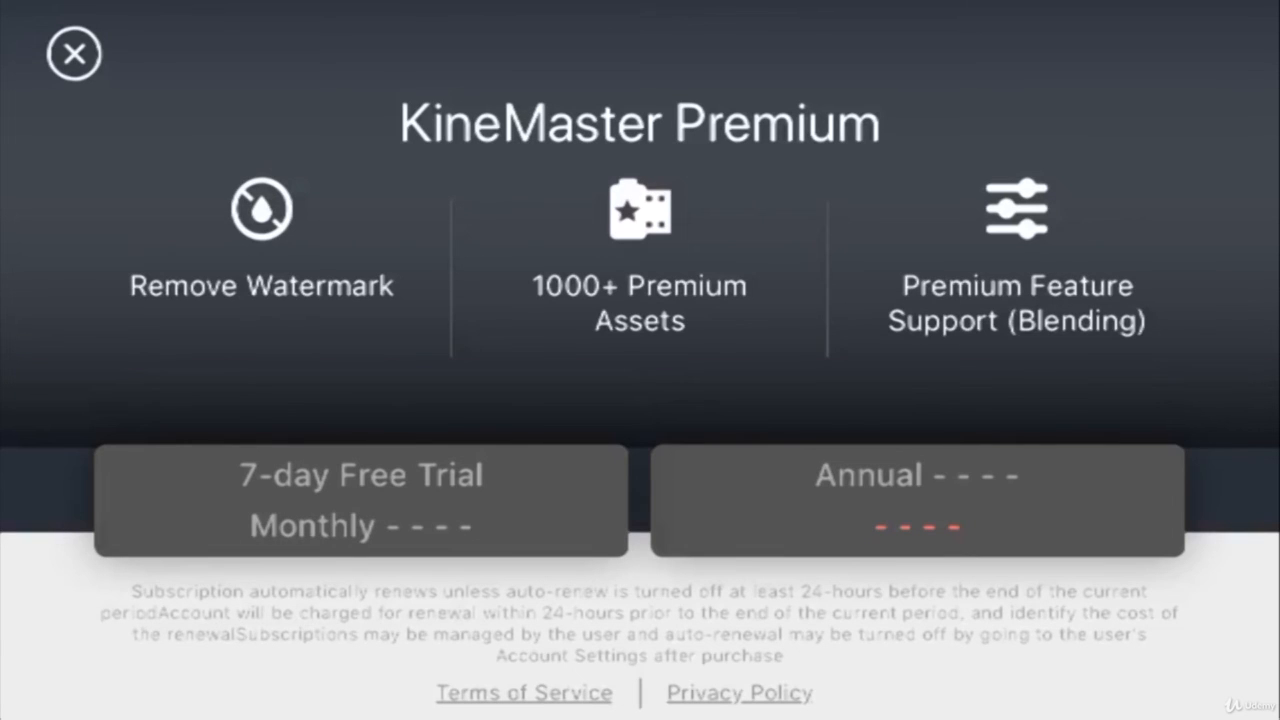
left_click(73, 54)
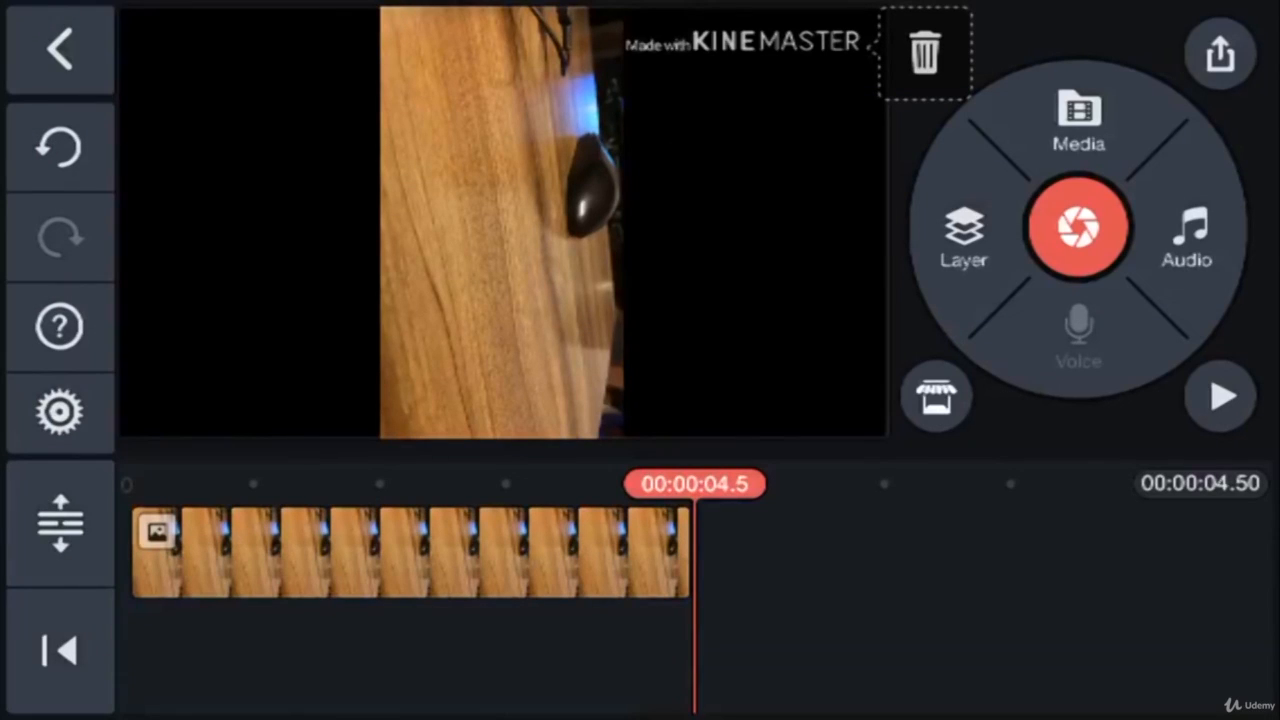